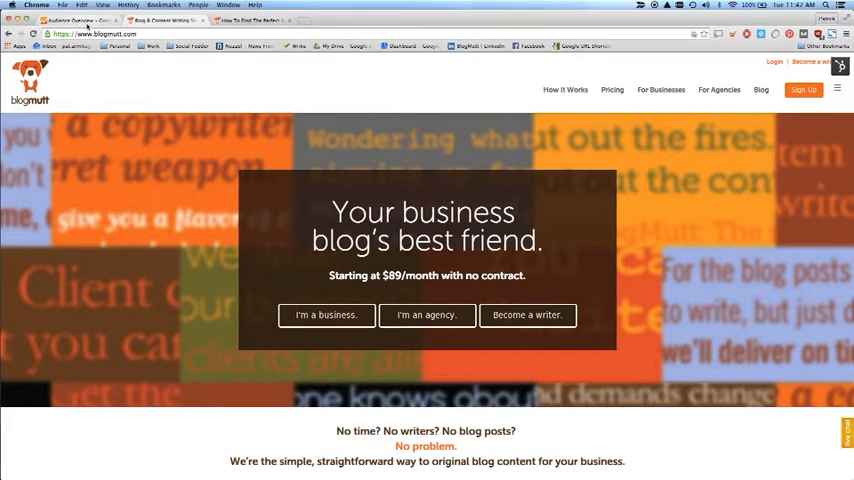
# Switch to the Google Analytics tab showing the BlogMutt Audience Overview for June 6 – July 6, 2015.
pyautogui.click(75, 20)
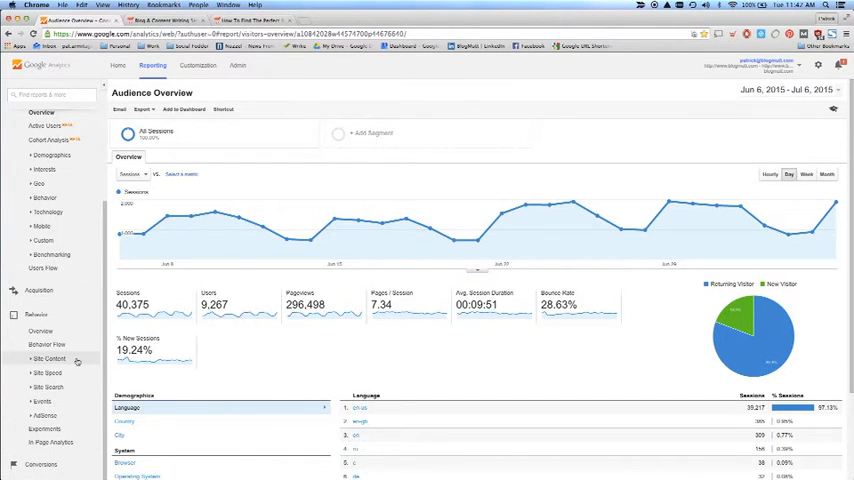
# Expand Behavior > Site Content and open the All Pages report.
pyautogui.click(50, 357)
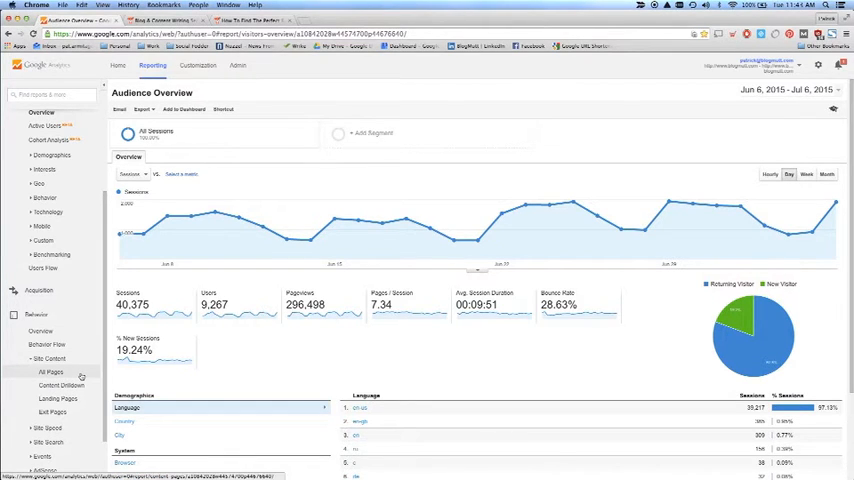
pyautogui.click(47, 370)
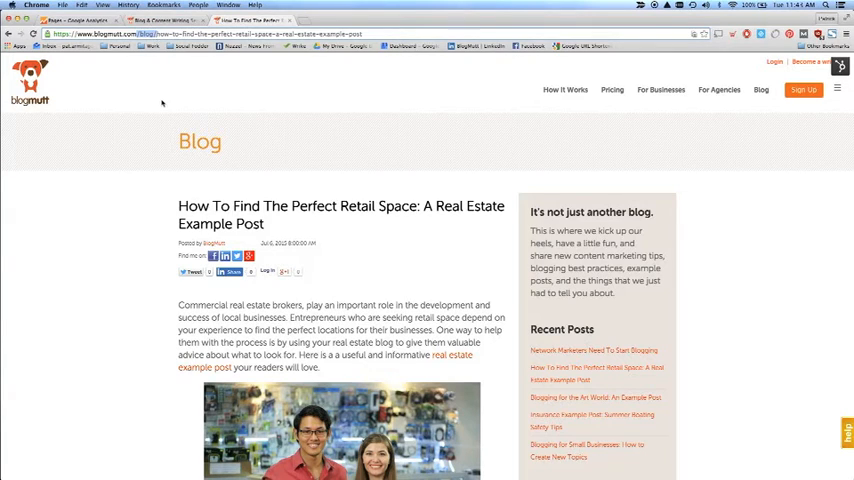
pyautogui.moveTo(366, 254)
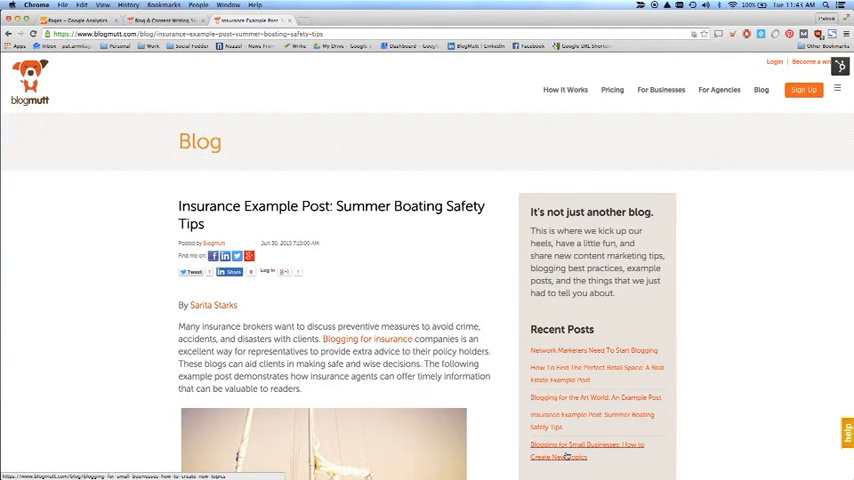
# Open the 'Blogging for Small Businesses: How to Create New Topics' post from the blog sidebar.
pyautogui.click(563, 447)
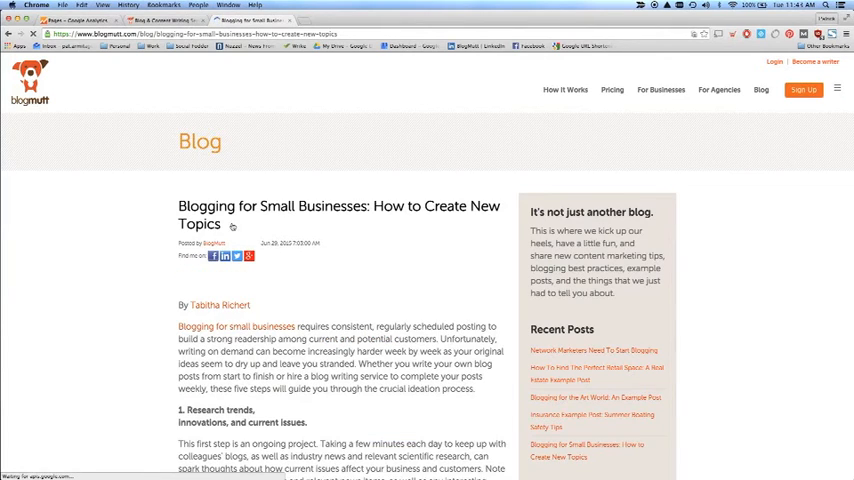